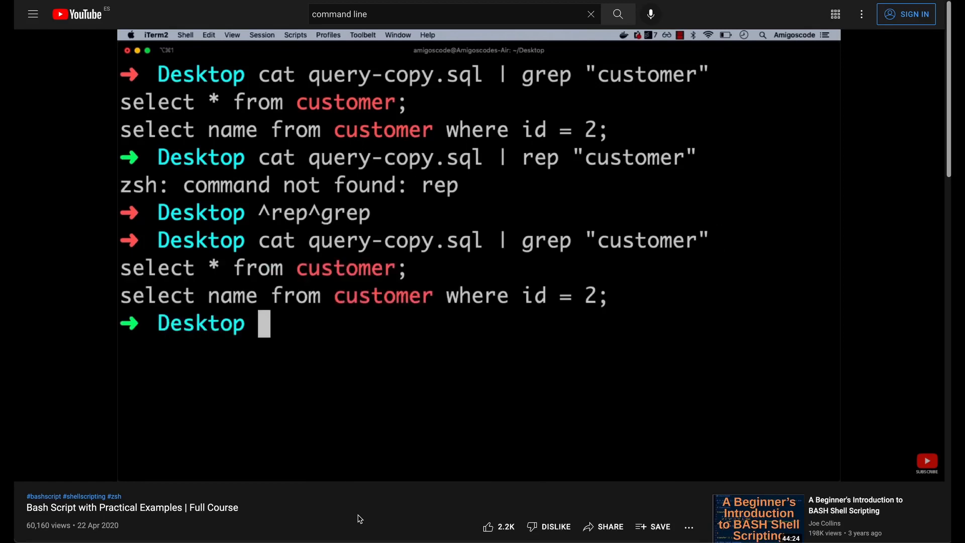
# Step: Enter the command cat query-copy.sql | grep "customer" at the prompt
pyautogui.write('cat query-copy.sql | grep "customer"')
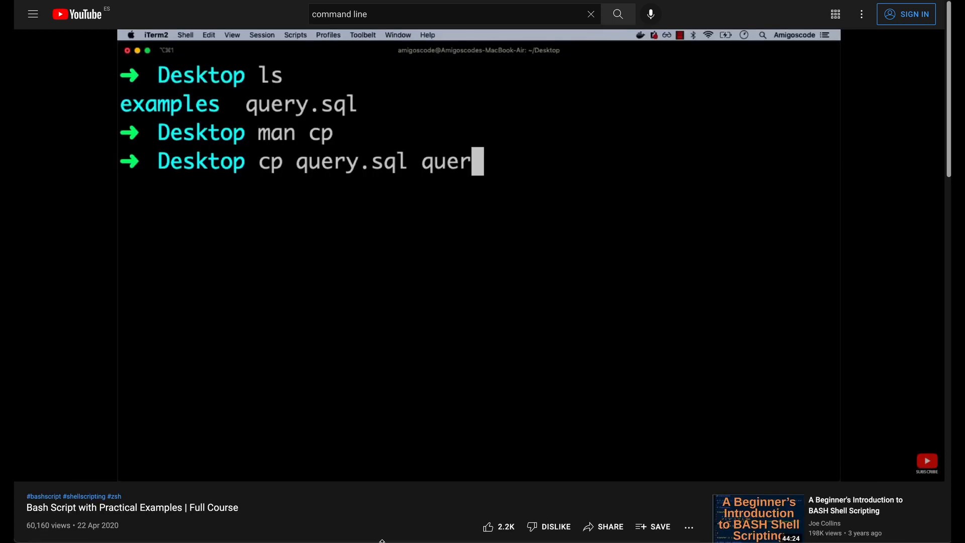
pyautogui.write('y-co')
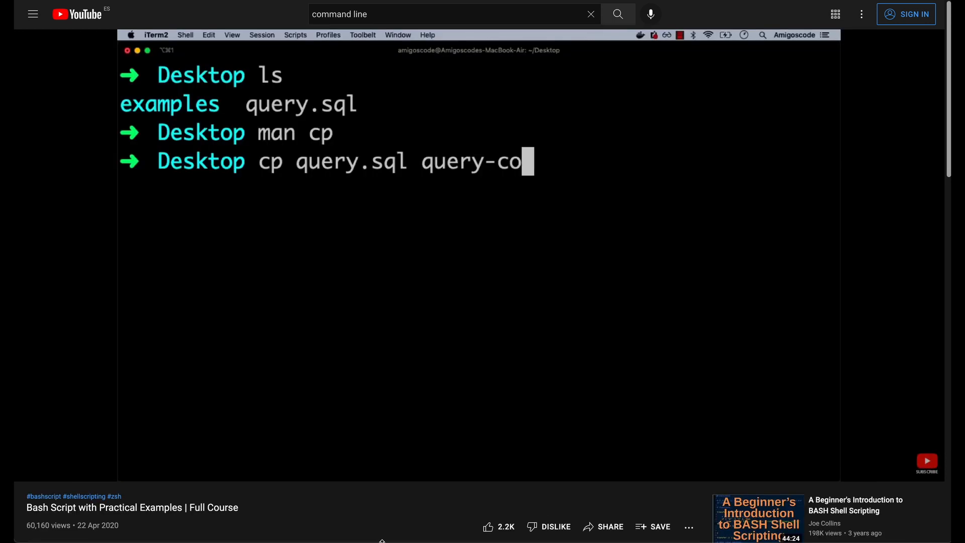
pyautogui.write('py.')
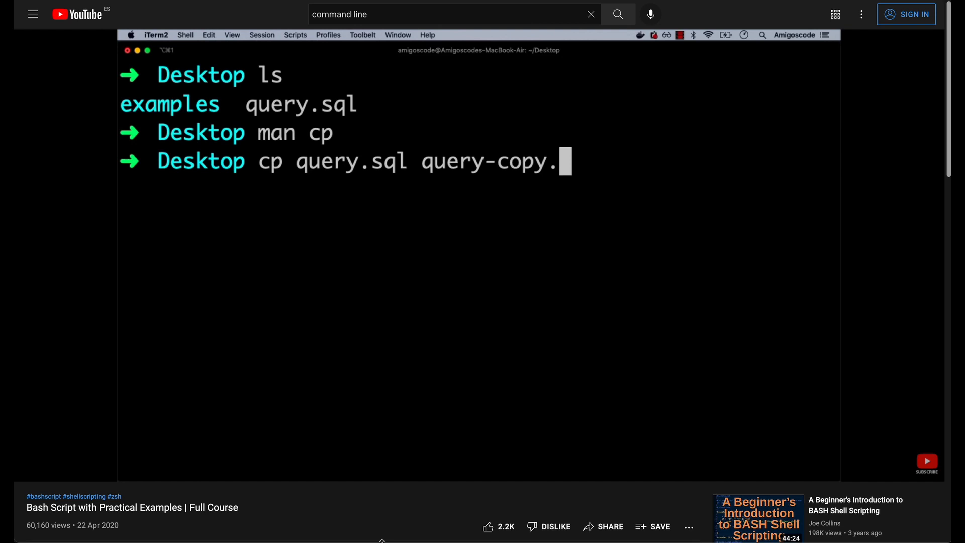
pyautogui.write('sql')
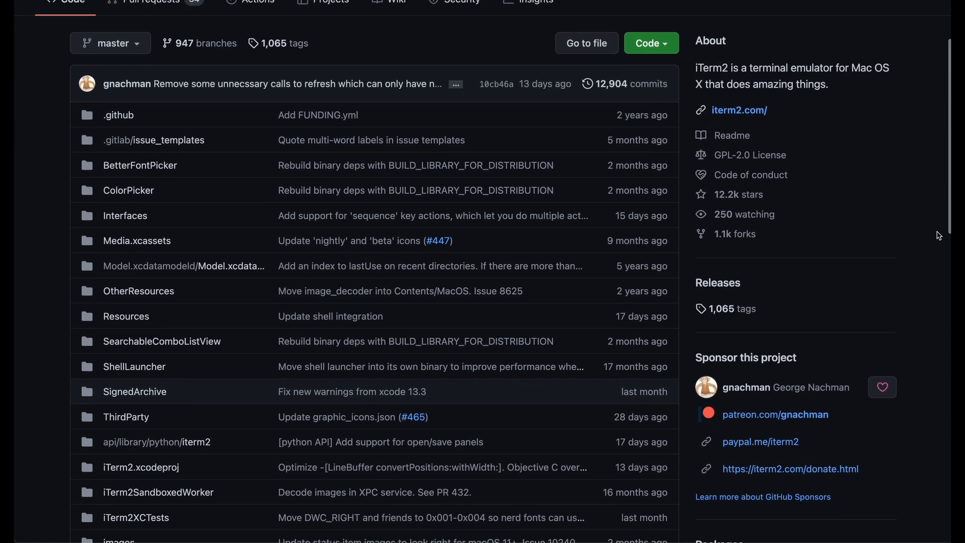
# Step: Type nvm and bring up its subcommand completion suggestions
pyautogui.scroll(-3)
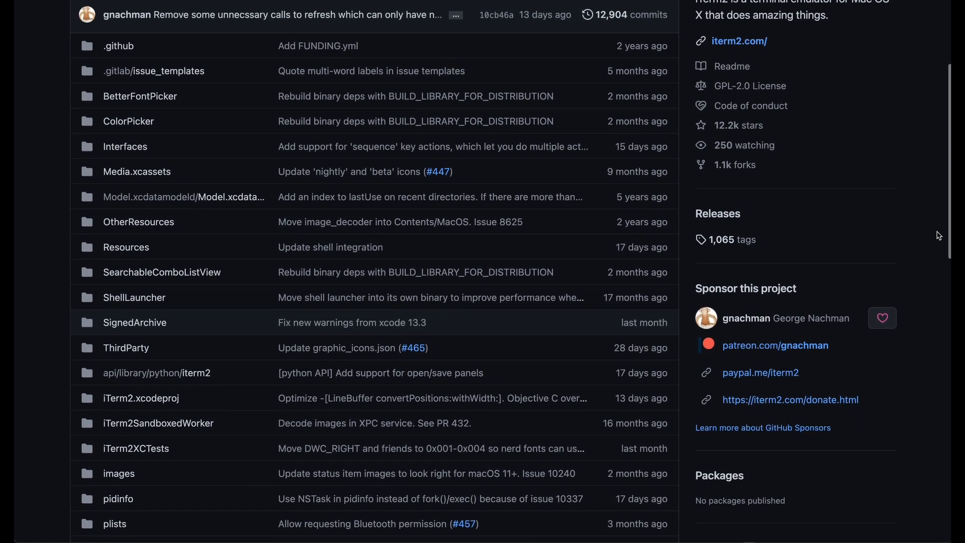
pyautogui.scroll(-3)
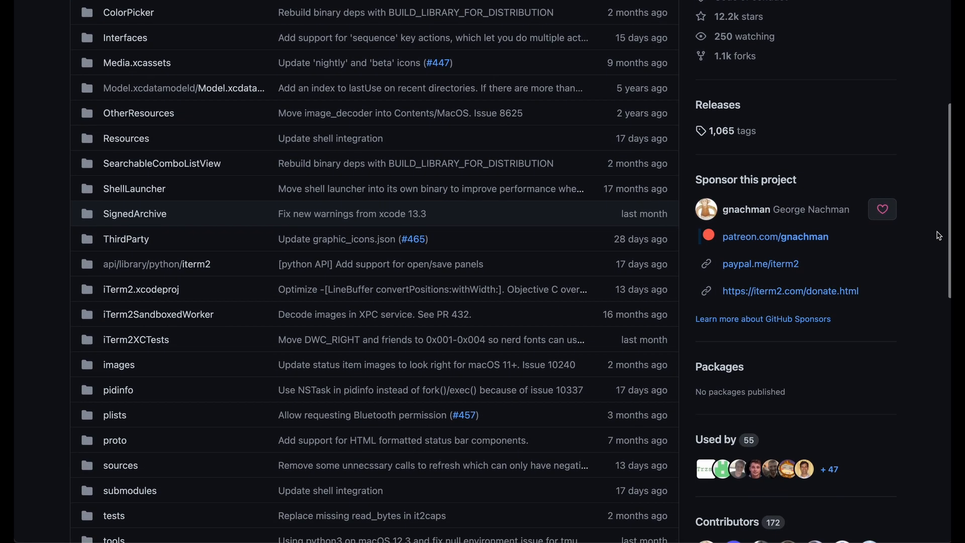
pyautogui.scroll(-3)
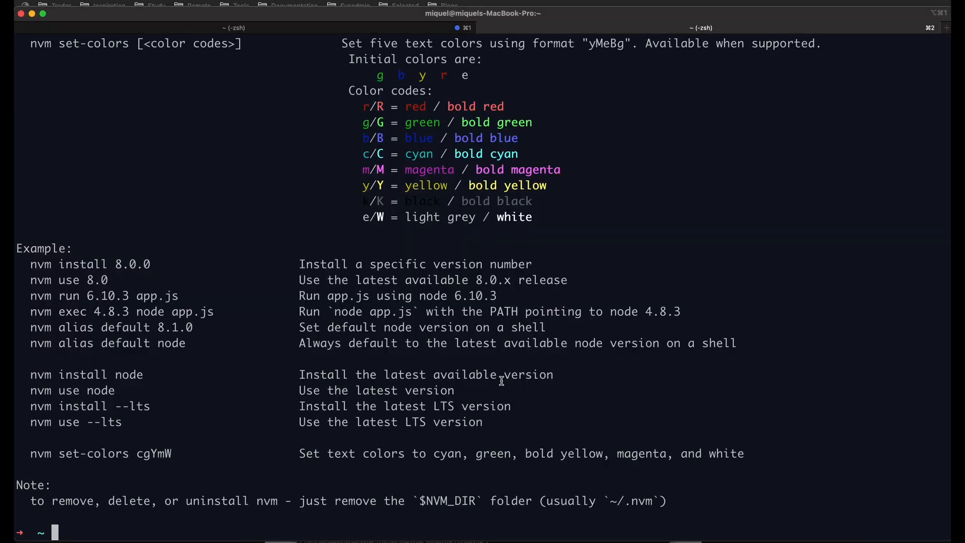
pyautogui.write('nvm')
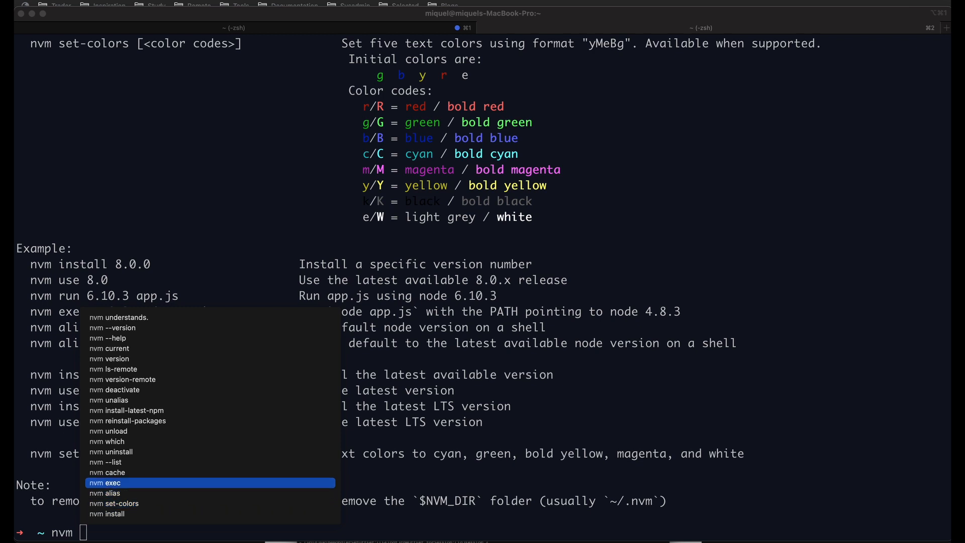
pyautogui.press('Down')
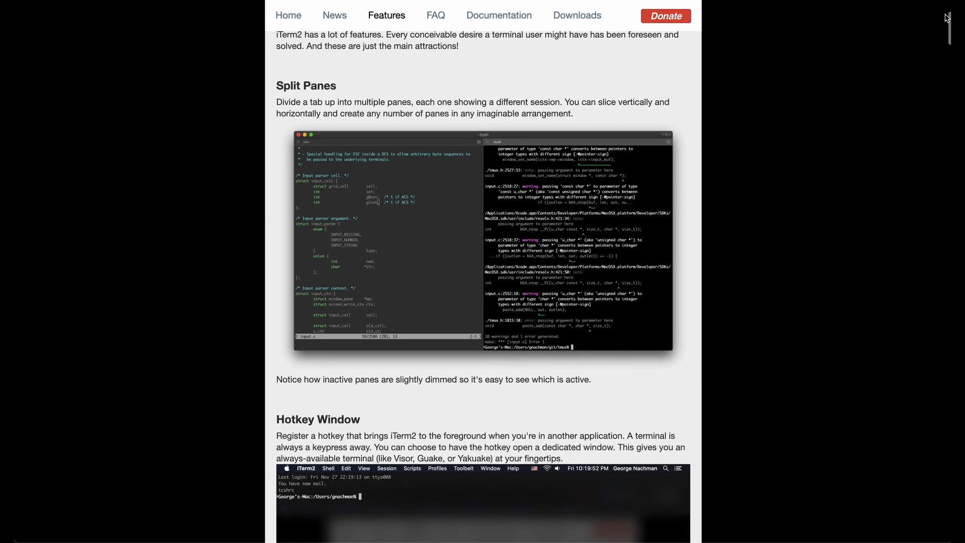
pyautogui.scroll(-3)
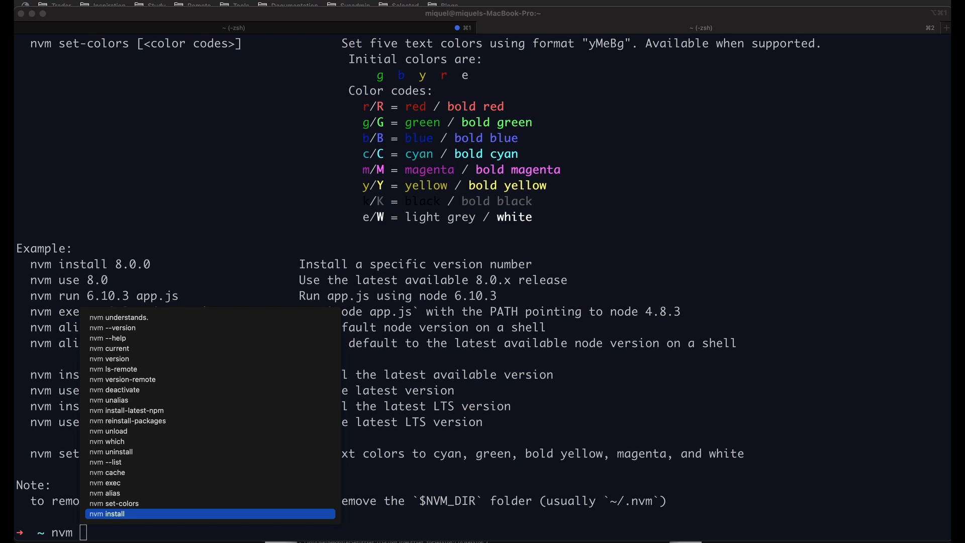
# Step: Move up and down through the nvm completion suggestions
pyautogui.press('Up')
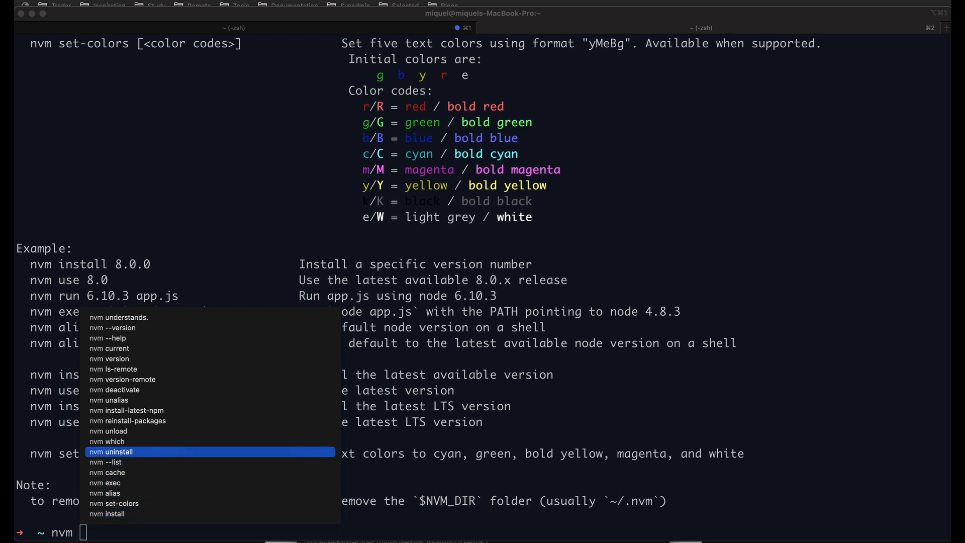
pyautogui.press('Down')
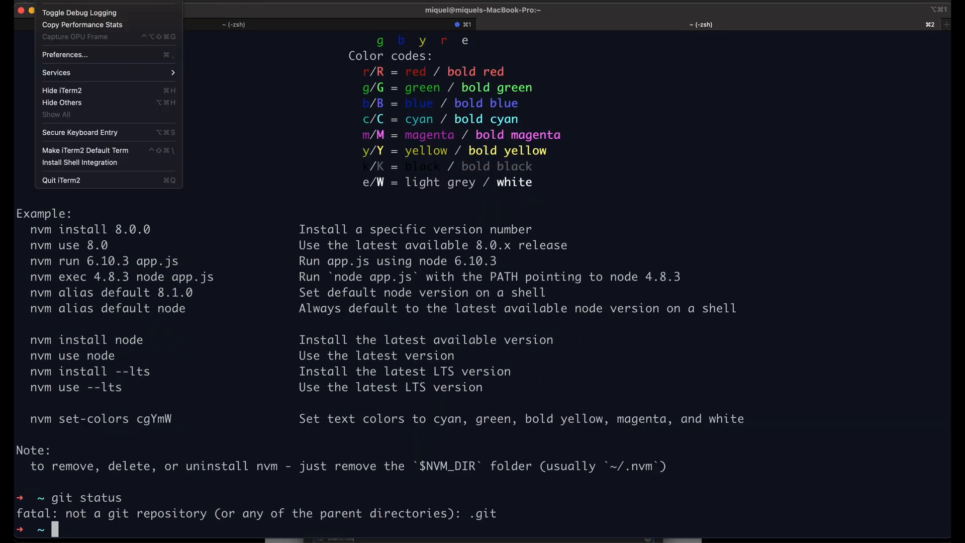
# Step: In Preferences > Profiles, set the Default profile's Name field to 'My Profile'
pyautogui.click(65, 54)
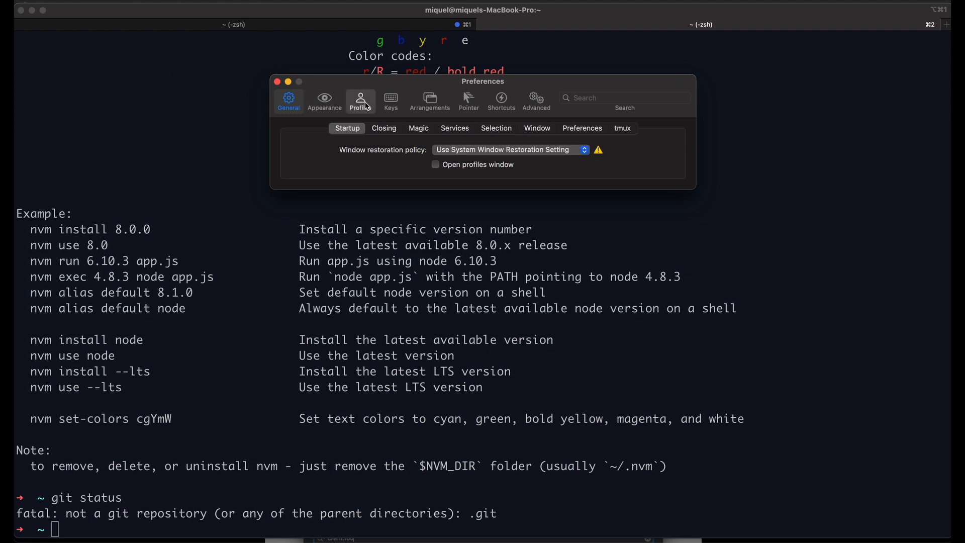
pyautogui.click(360, 98)
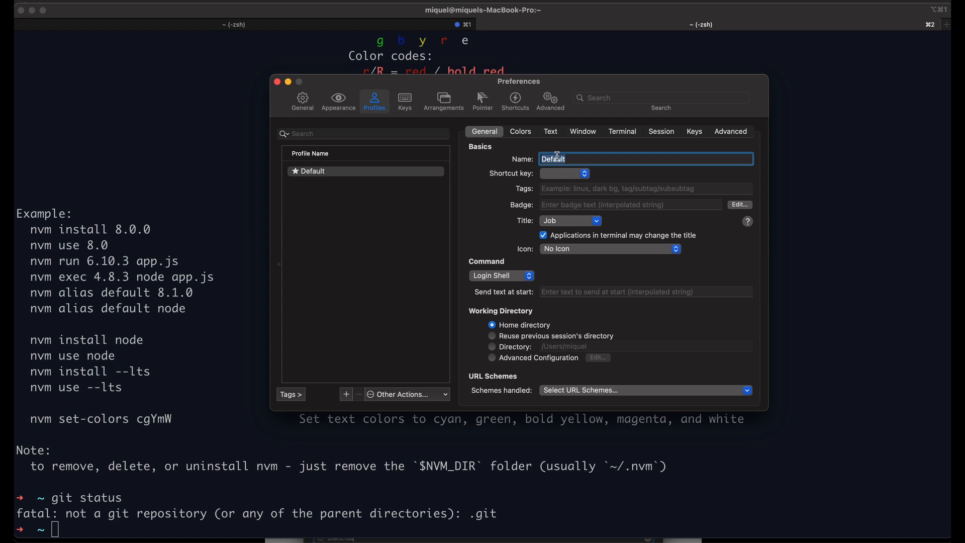
pyautogui.write('My')
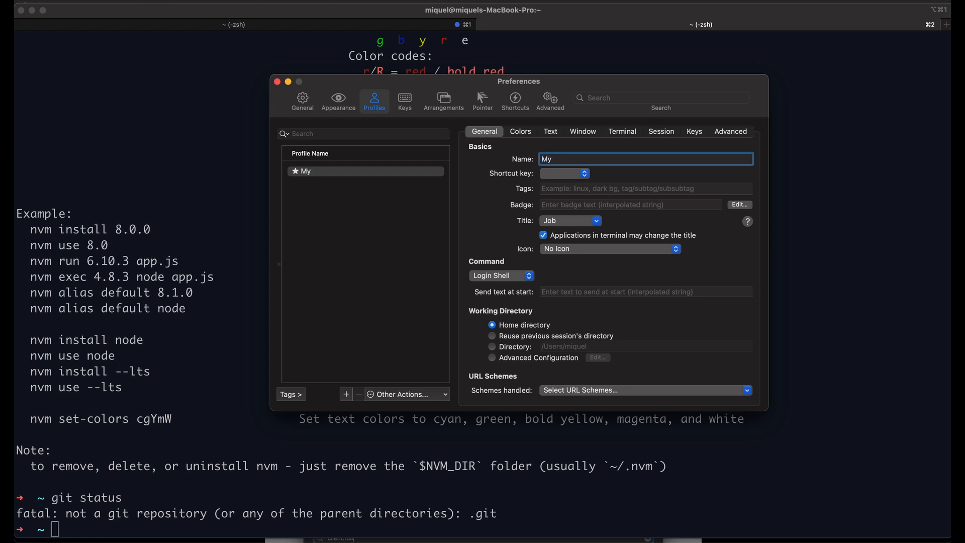
pyautogui.write('Profile')
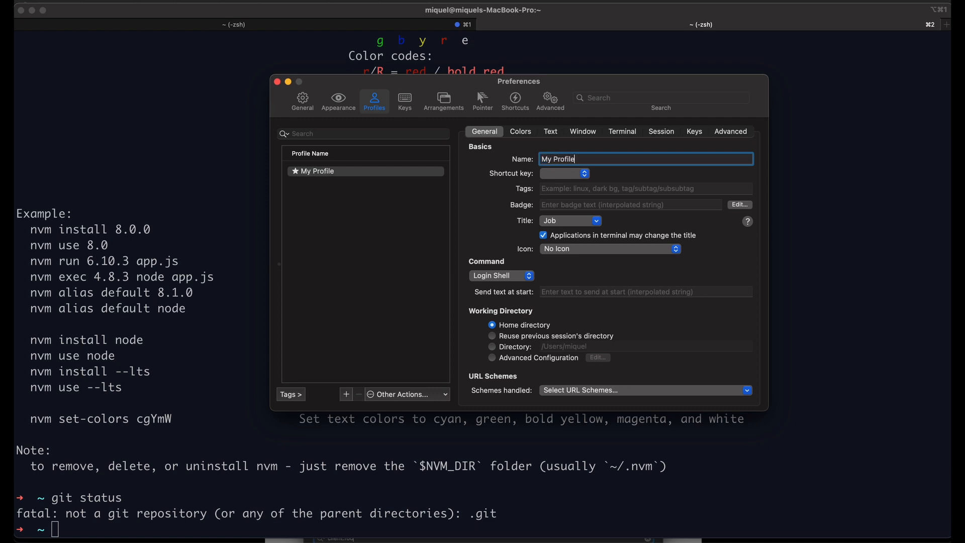
pyautogui.click(523, 131)
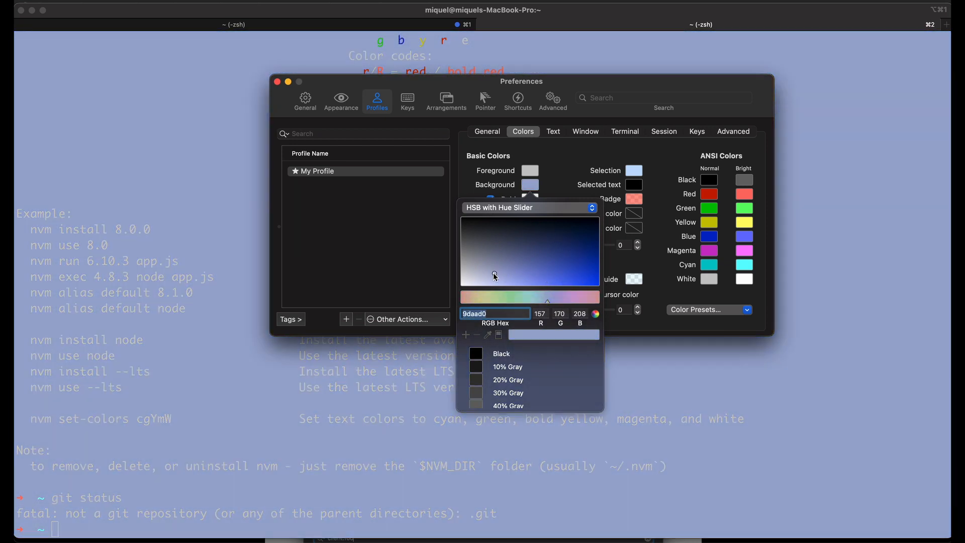
# Step: Choose a dark navy background colour, then shift its hue to olive green
pyautogui.click(579, 241)
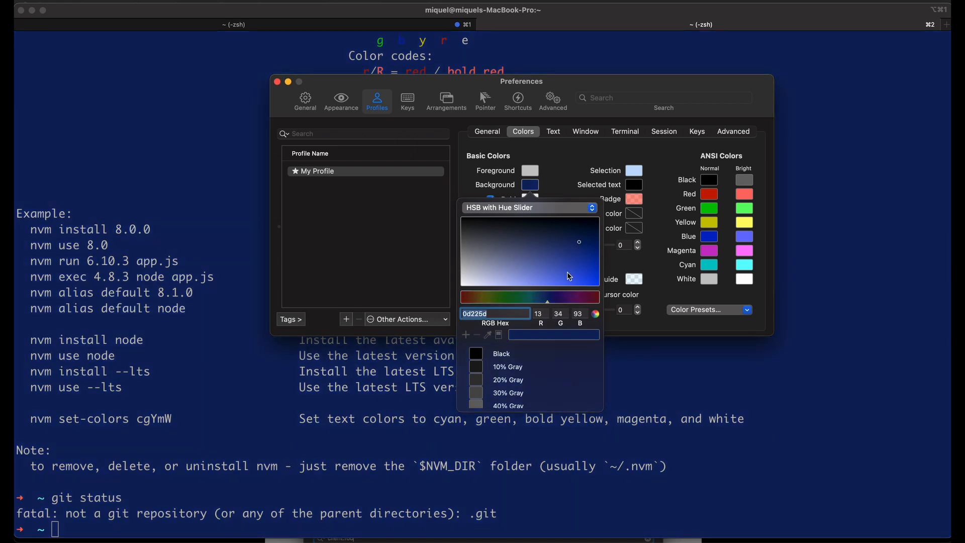
pyautogui.click(486, 297)
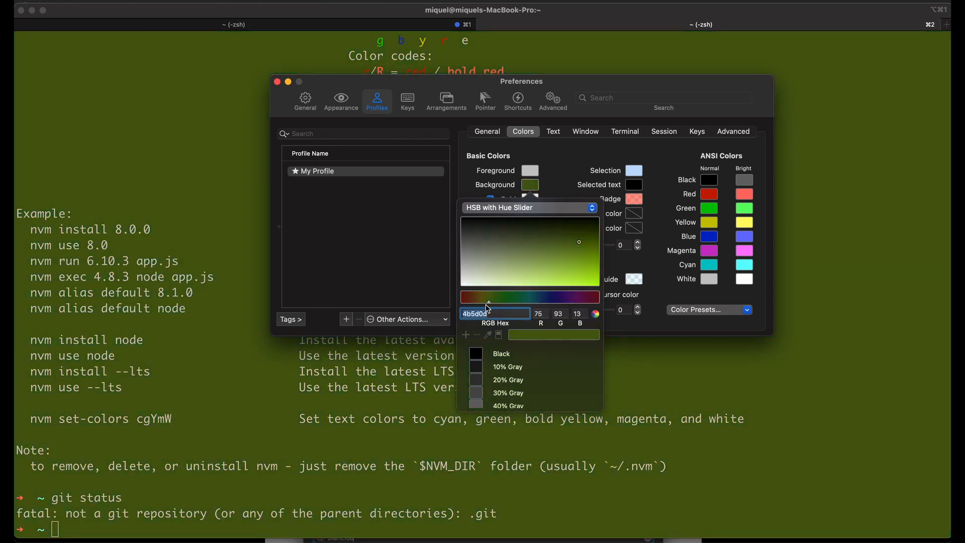